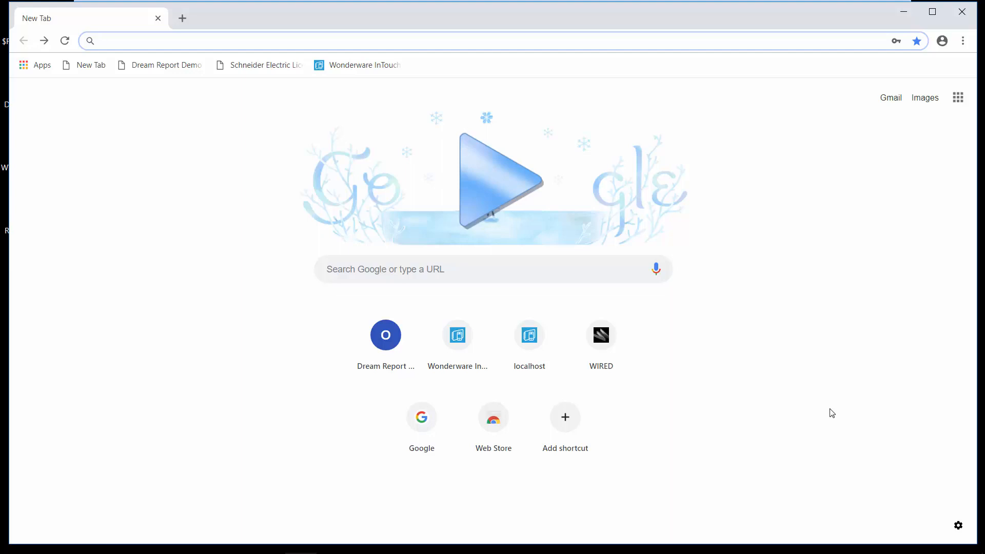
mouse_move(345, 70)
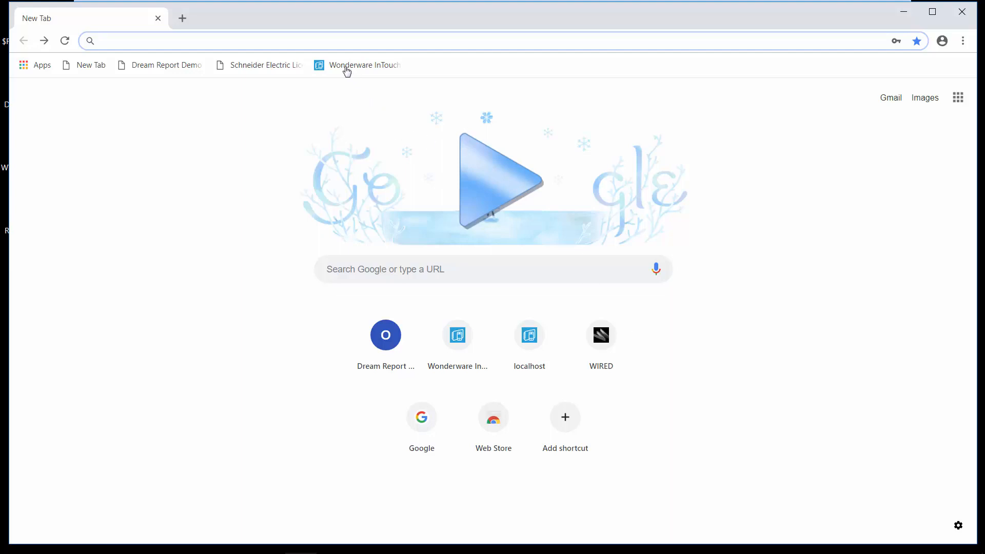
Sign in to InTouch Access Anywhere and connect to the IntouchOMI_Demo application
click(363, 65)
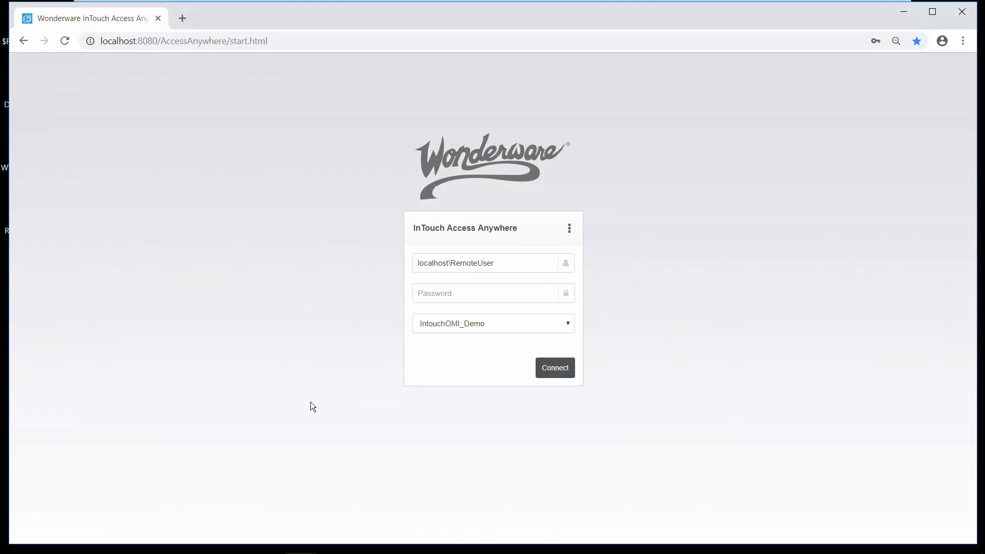
mouse_move(590, 317)
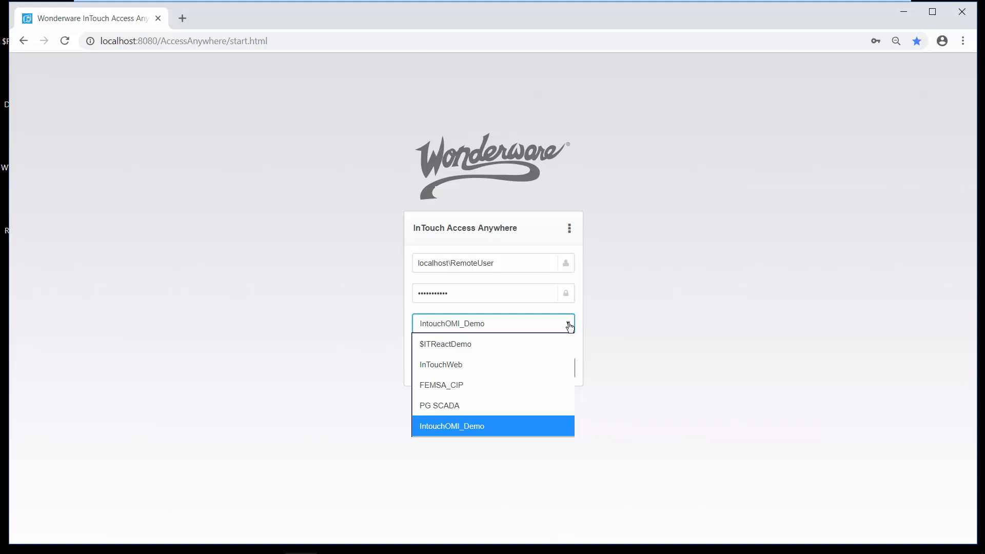
mouse_move(483, 435)
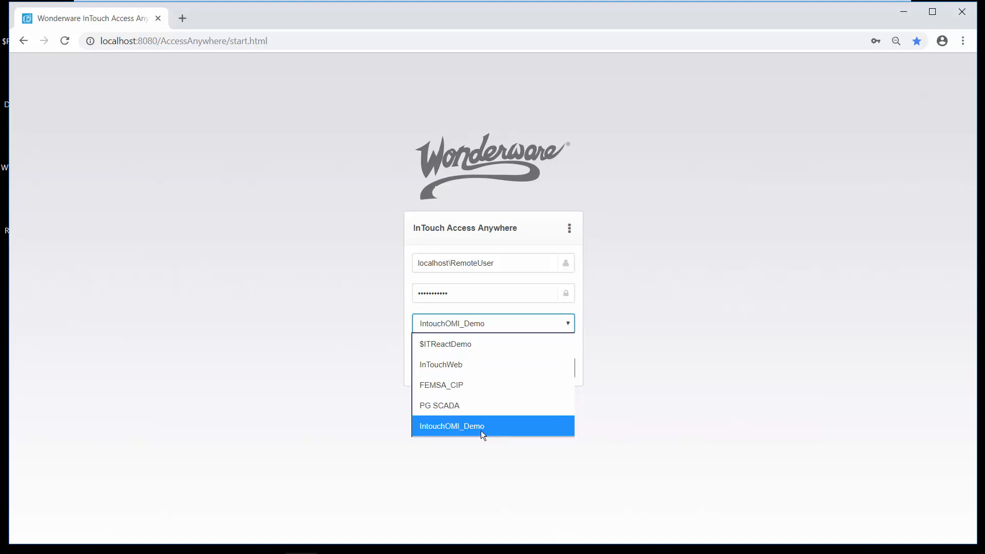
click(451, 426)
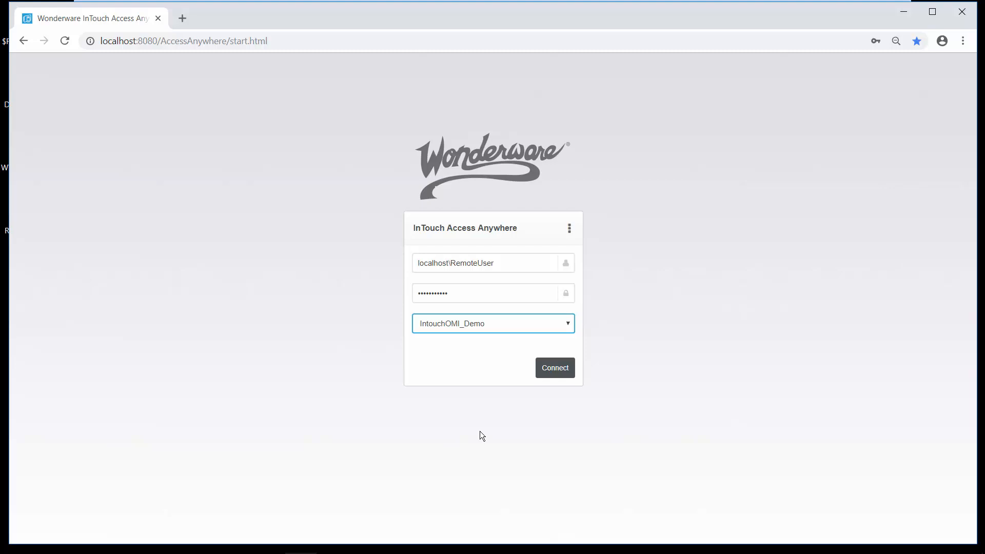
click(554, 367)
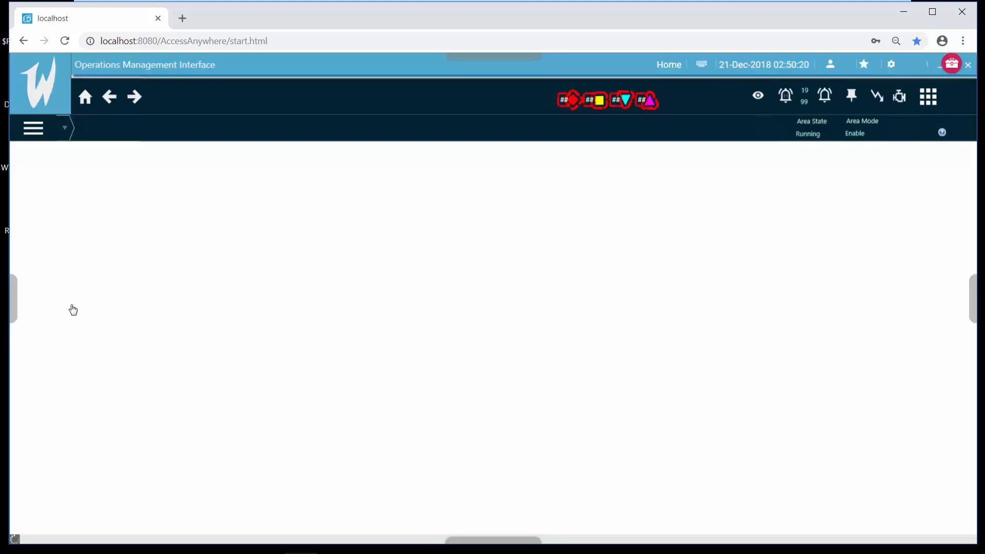
mouse_move(178, 322)
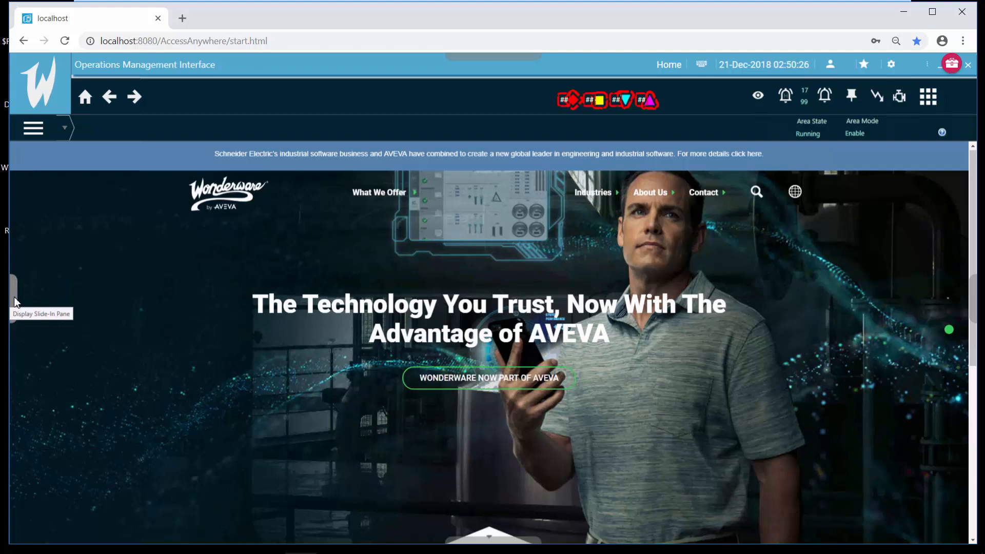
Show the navigation tree, expand Desktop and General_Demos, and choose the Demos item
click(13, 302)
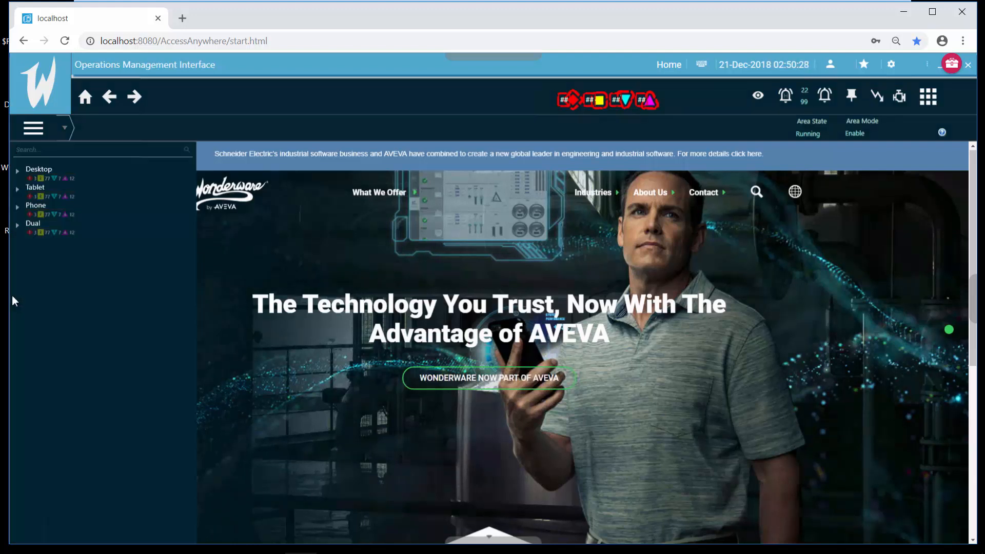
click(15, 171)
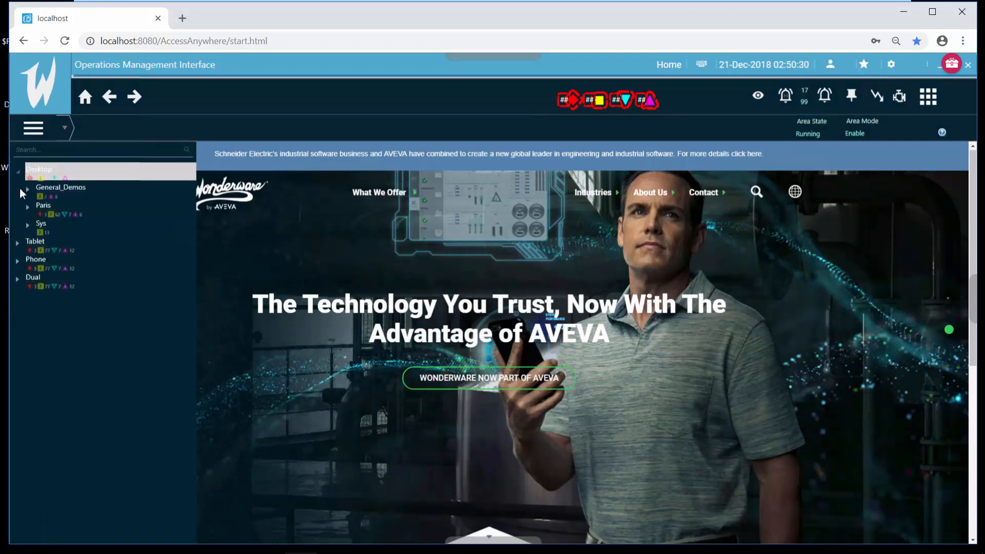
click(29, 187)
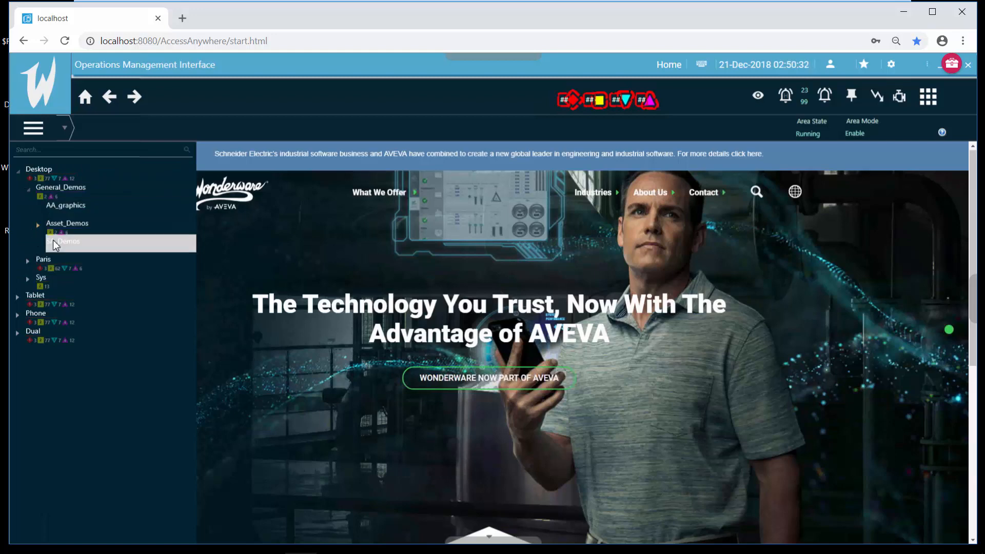
click(63, 241)
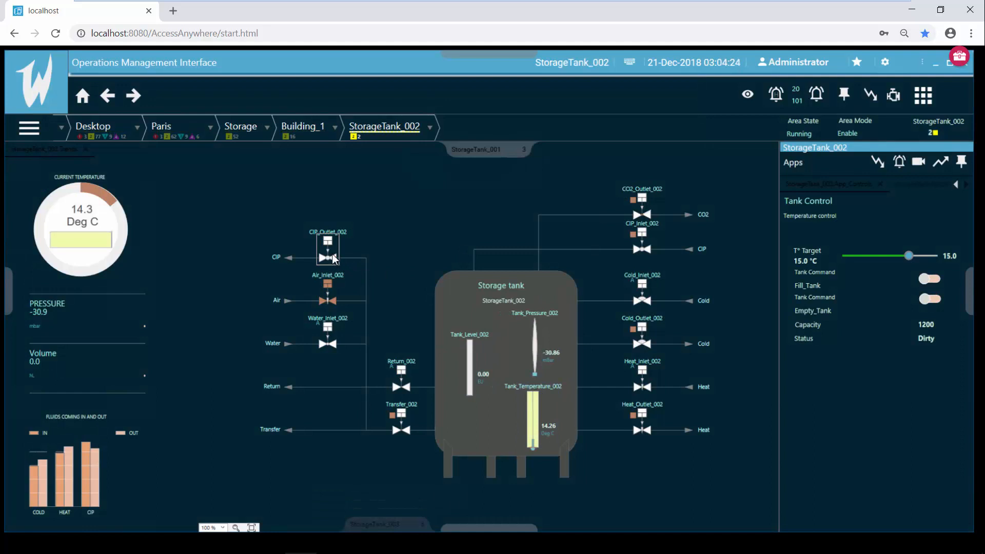
Select the CIP_Outlet_002 valve on the tank graphic to show its command controls
click(328, 256)
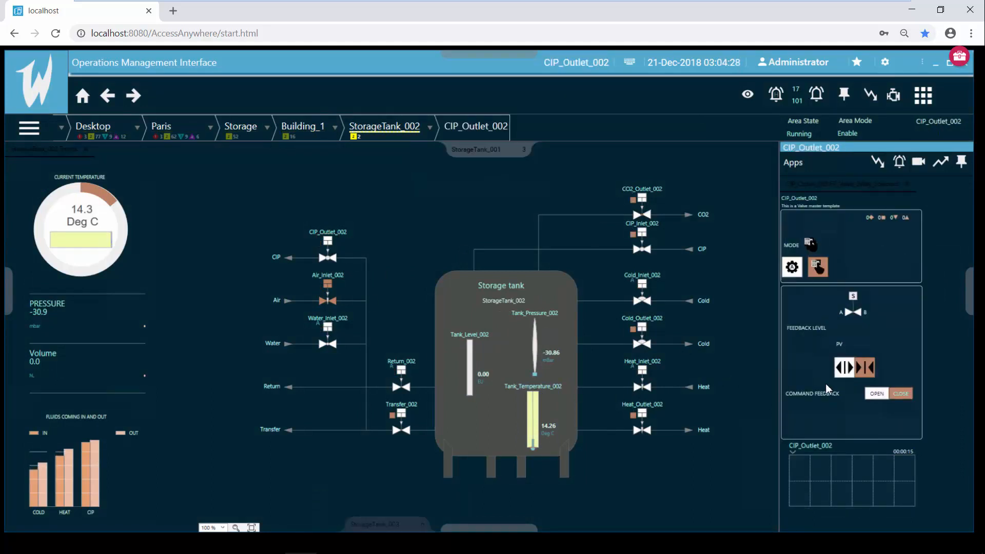
mouse_move(817, 263)
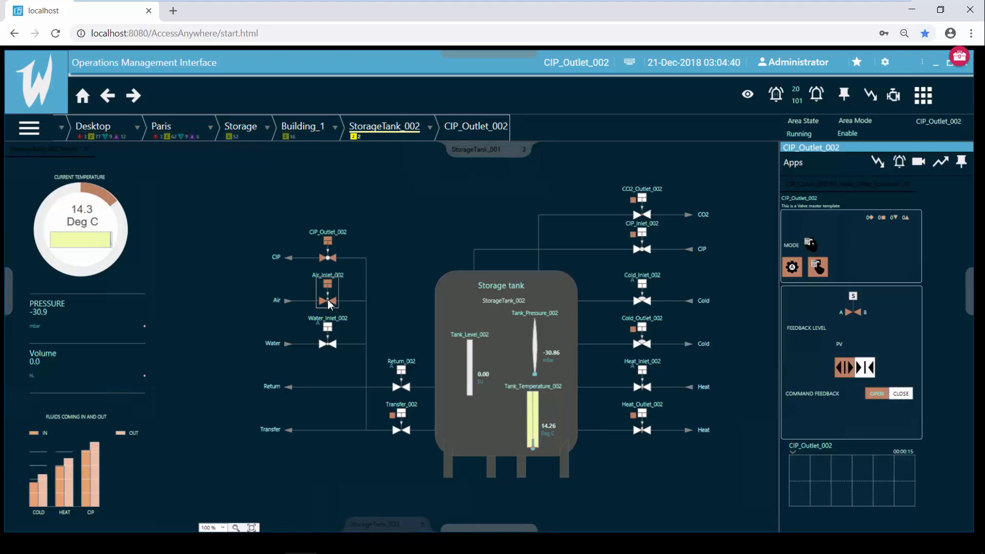
Select the Air_Inlet_002 valve and issue its CLOSE command from the app panel
click(327, 301)
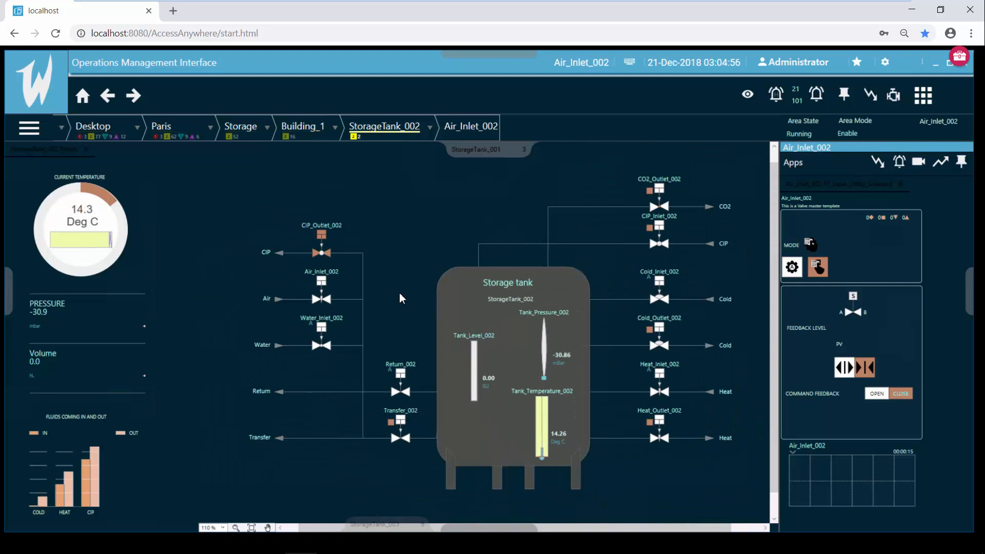
click(223, 527)
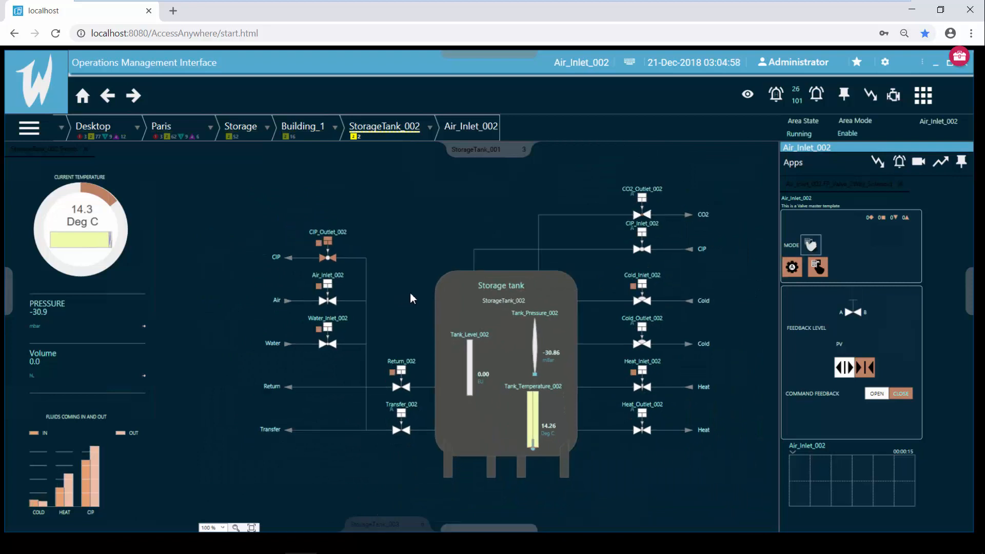